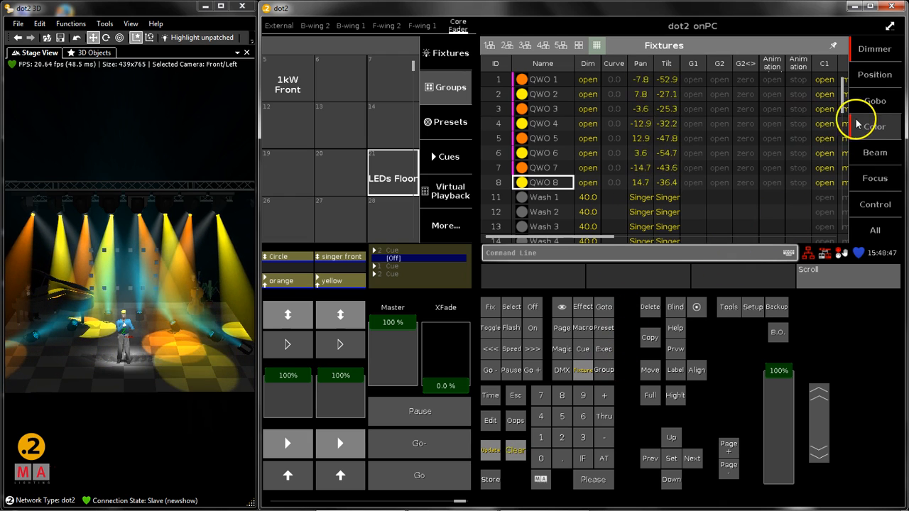
Store the current Floor LED look as Cue 3 using Store Look, then clear the programmer
scroll("down", 3)
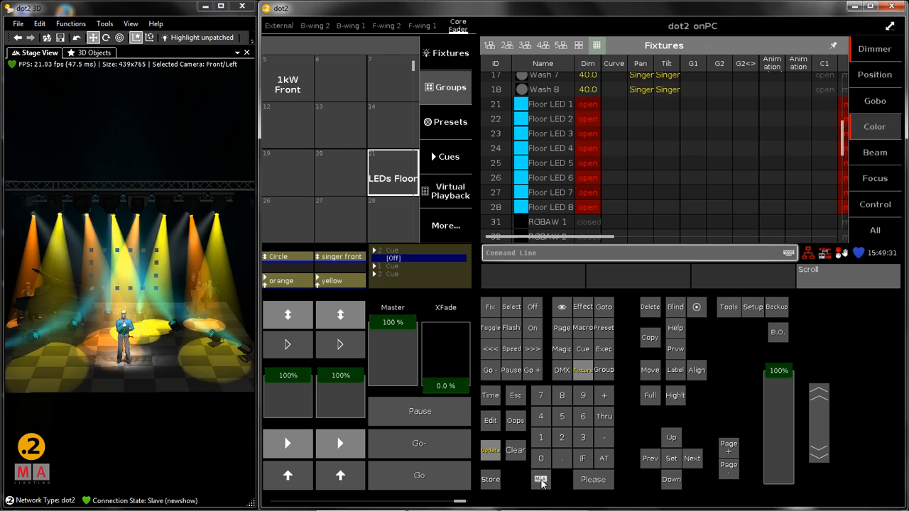
left_click(490, 479)
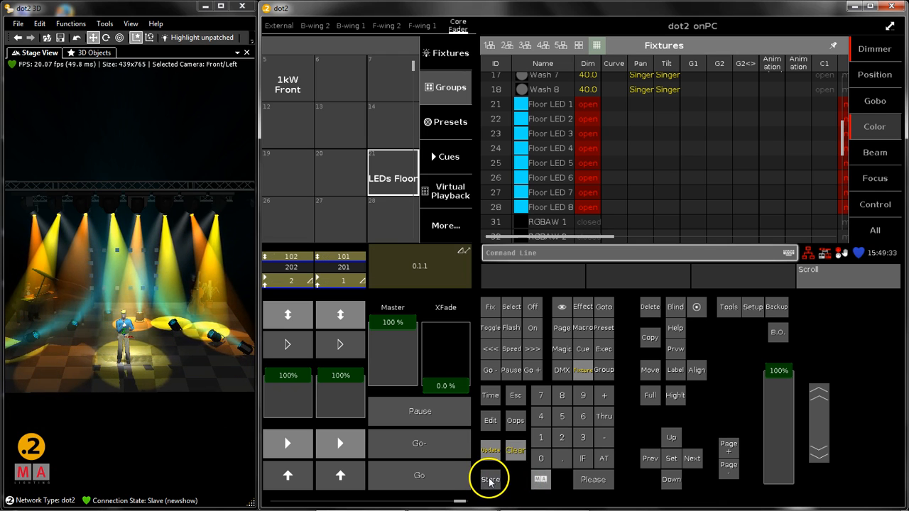
left_click(490, 479)
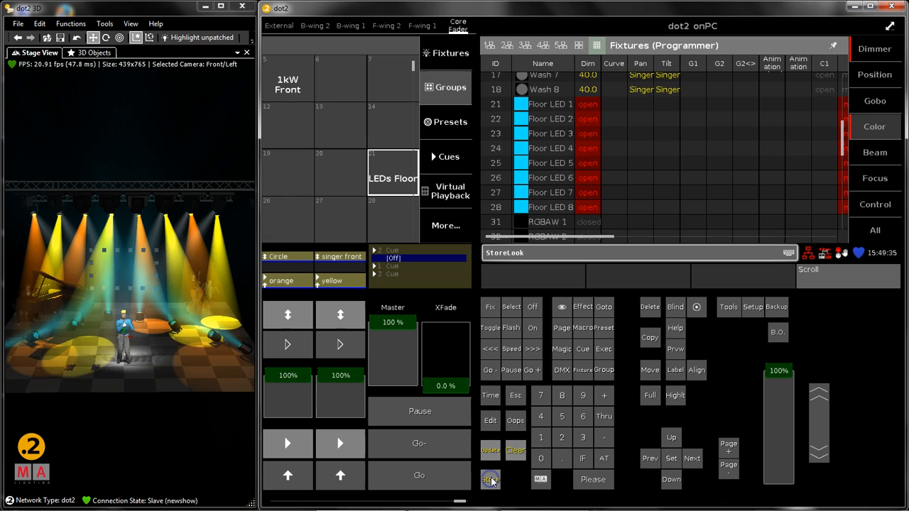
left_click(490, 479)
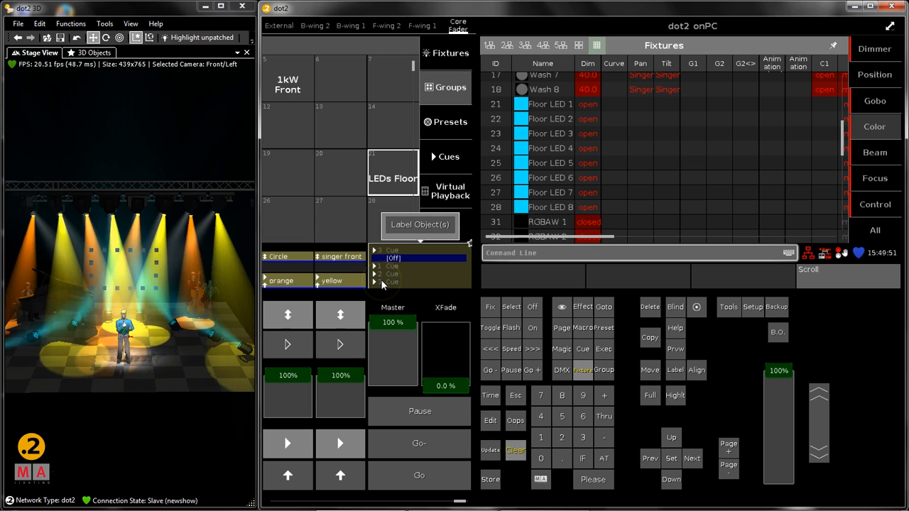
left_click(515, 450)
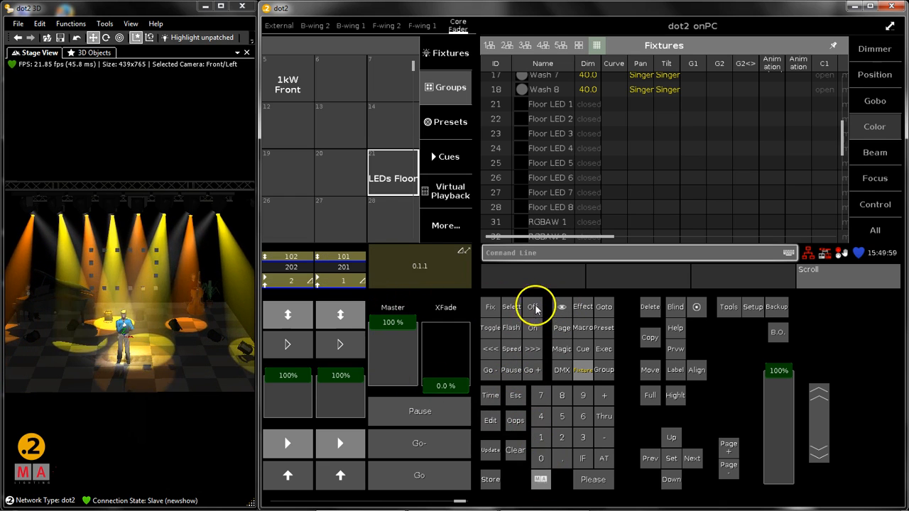
Switch the main executor off, then Go through Cues 1 and 2 to run Cue 3
left_click(532, 307)
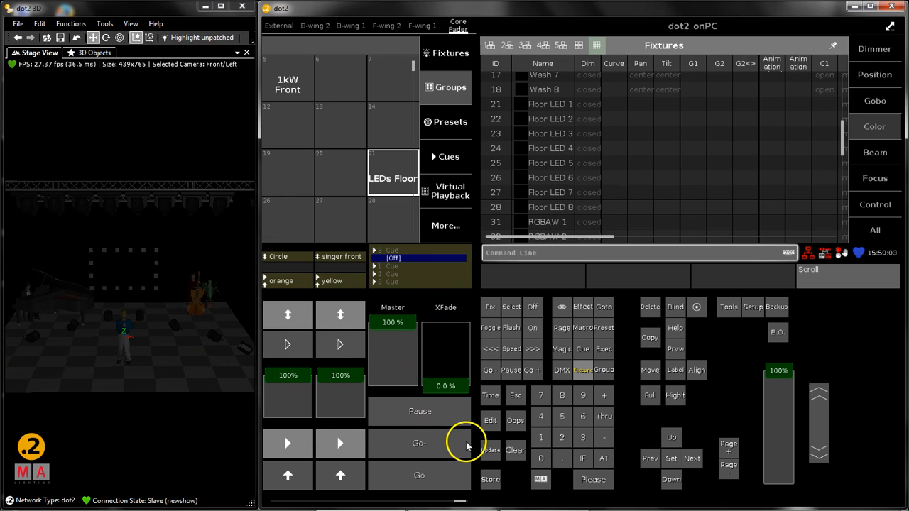
mouse_move(429, 464)
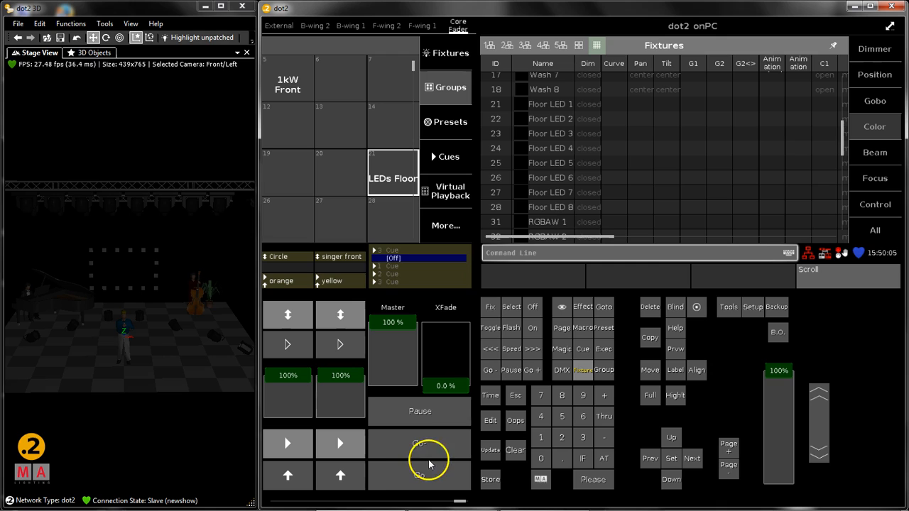
left_click(418, 465)
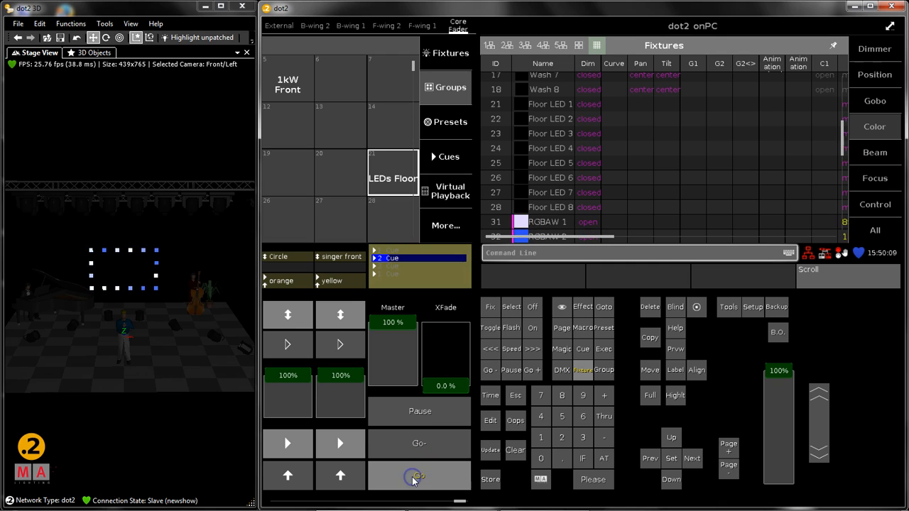
left_click(419, 475)
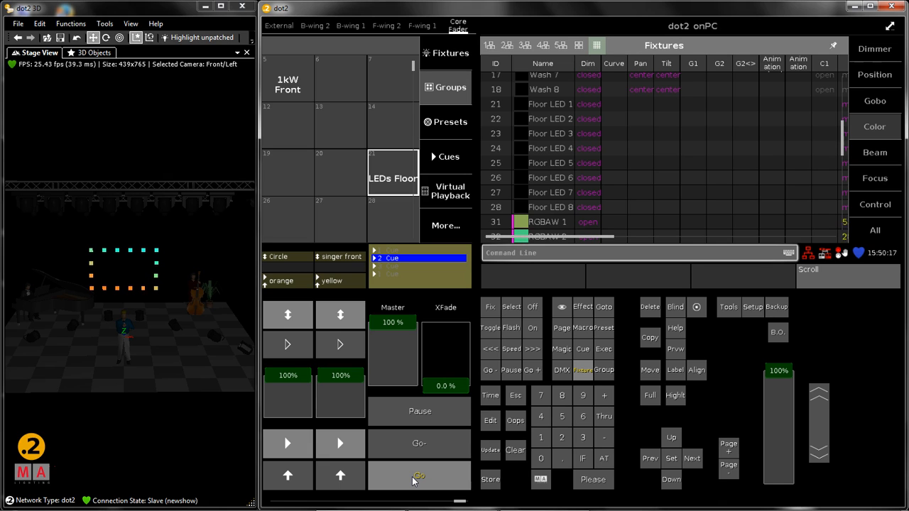
left_click(418, 475)
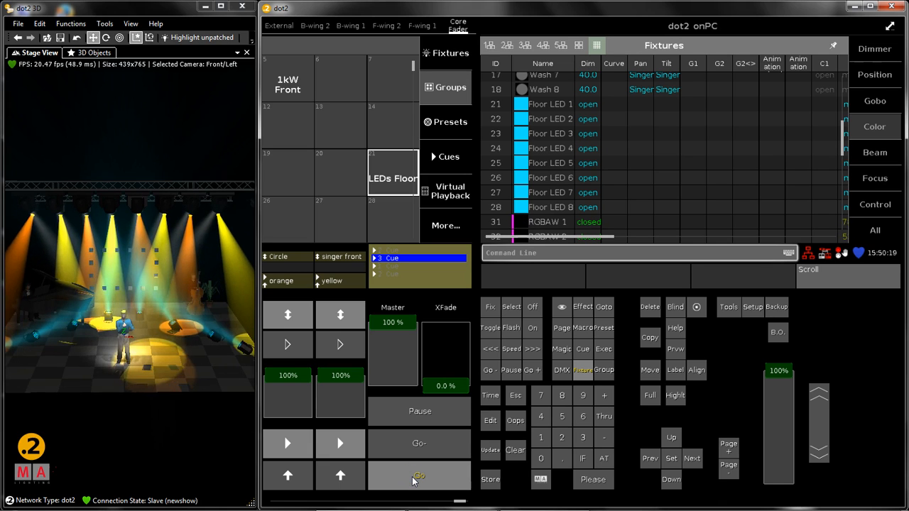
left_click(419, 443)
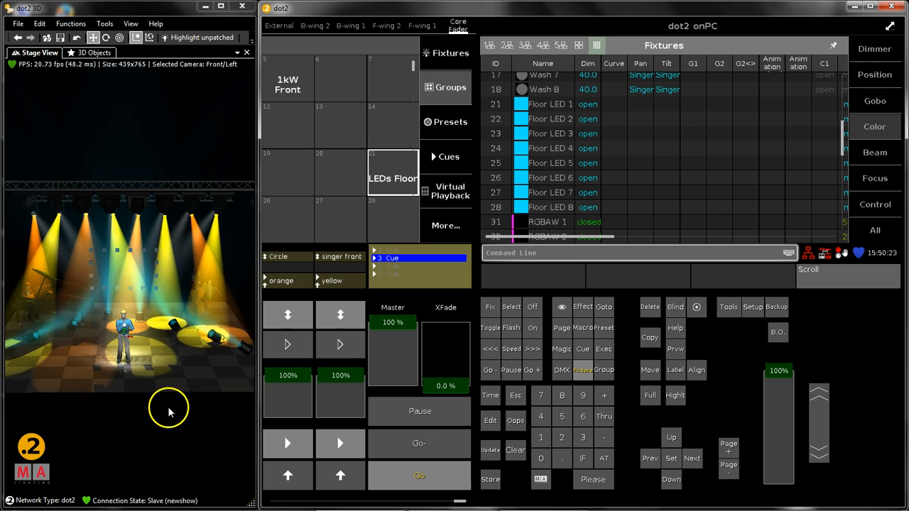
mouse_move(624, 311)
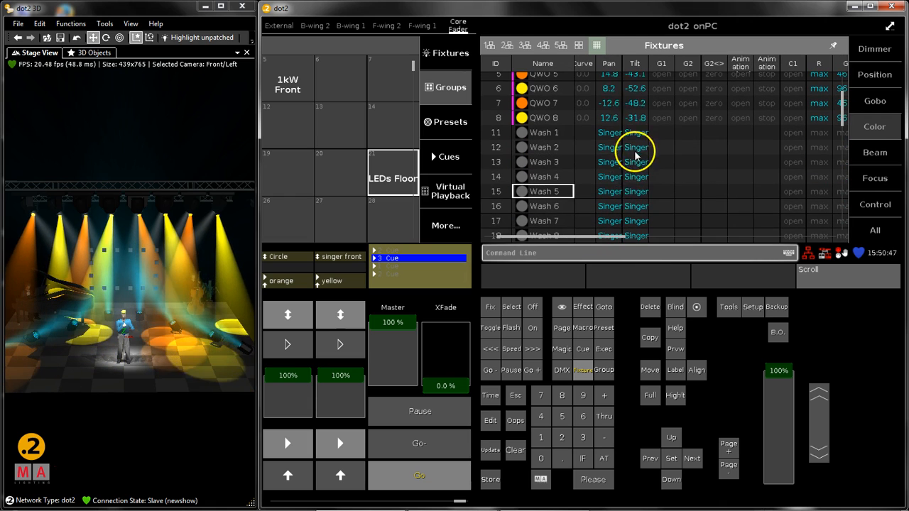
Scroll the Fixtures sheet to check the Floor LED values
scroll("down", 3)
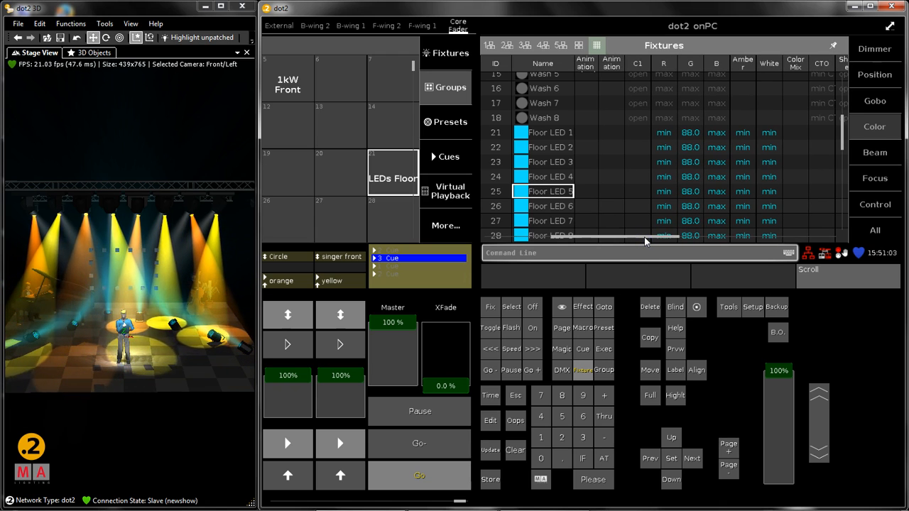
left_click(288, 344)
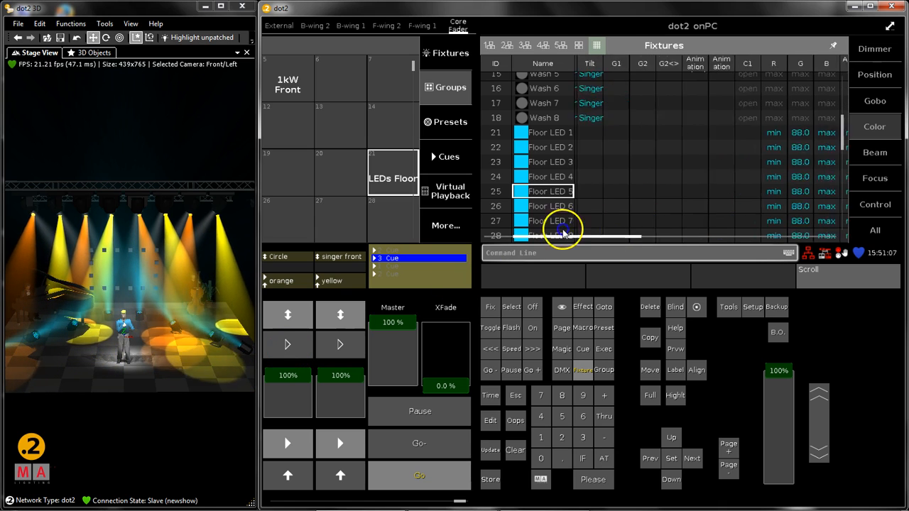
scroll("left", 3)
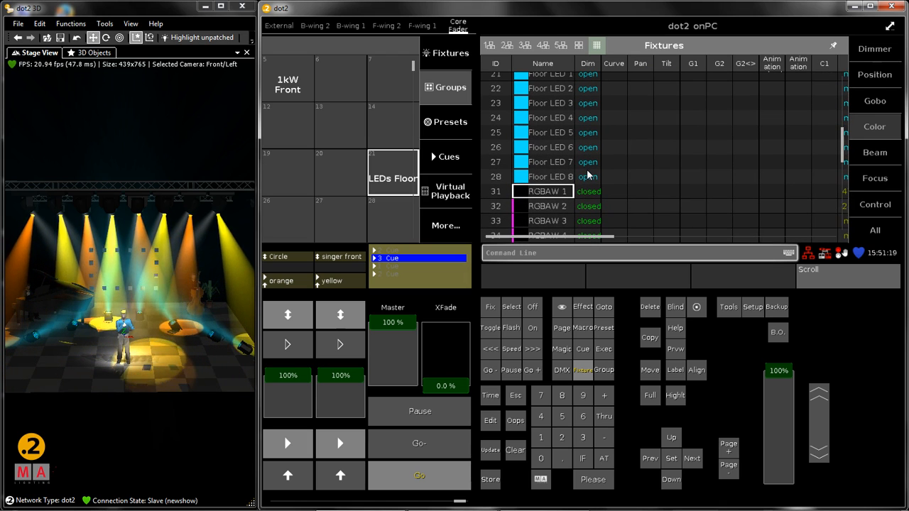
Open the Cues window for Exec 0.1.1 Main and set Cue 3 Protected to Yes
scroll("down", 3)
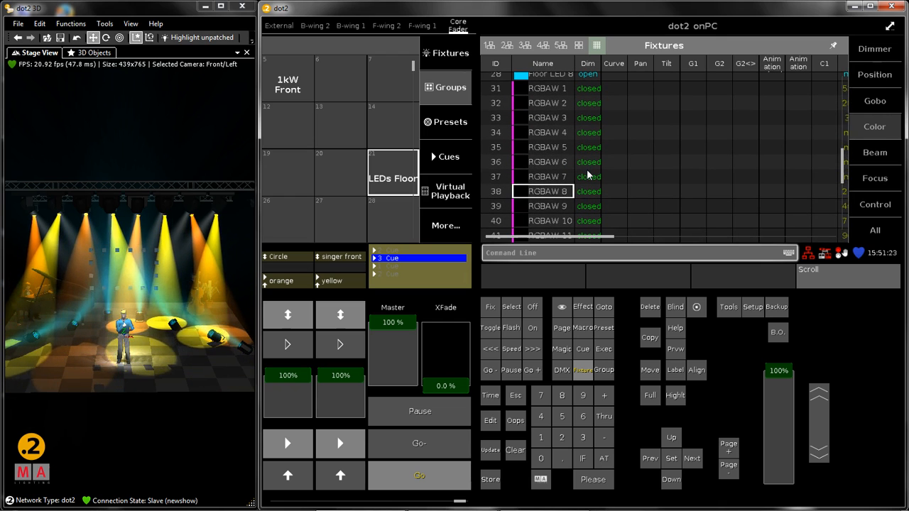
left_click(547, 147)
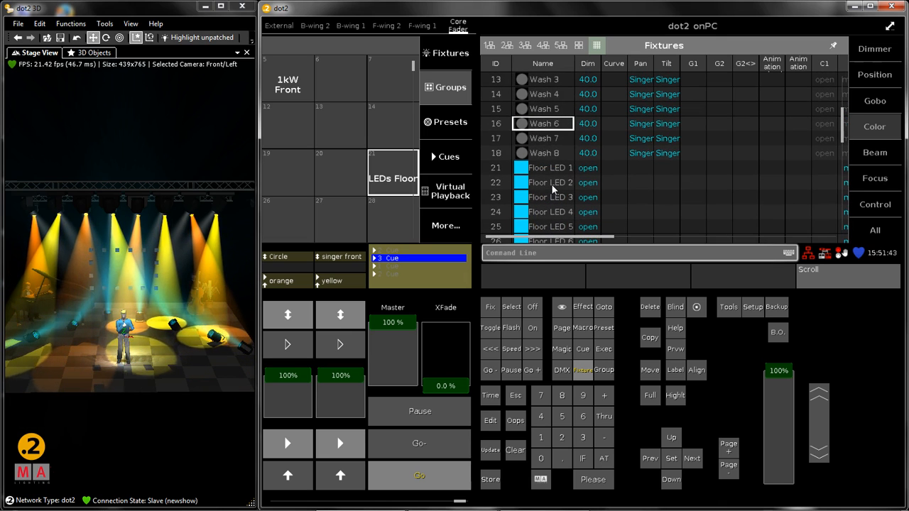
scroll("down", 3)
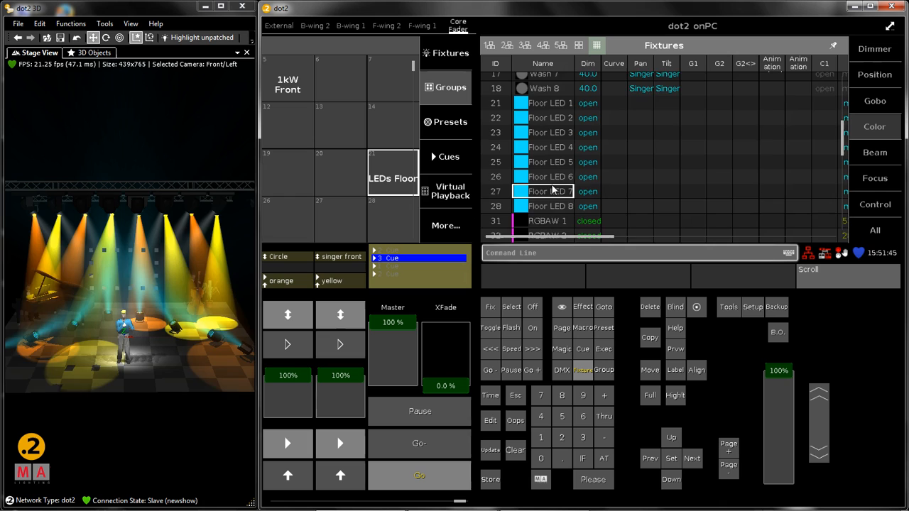
scroll("down", 3)
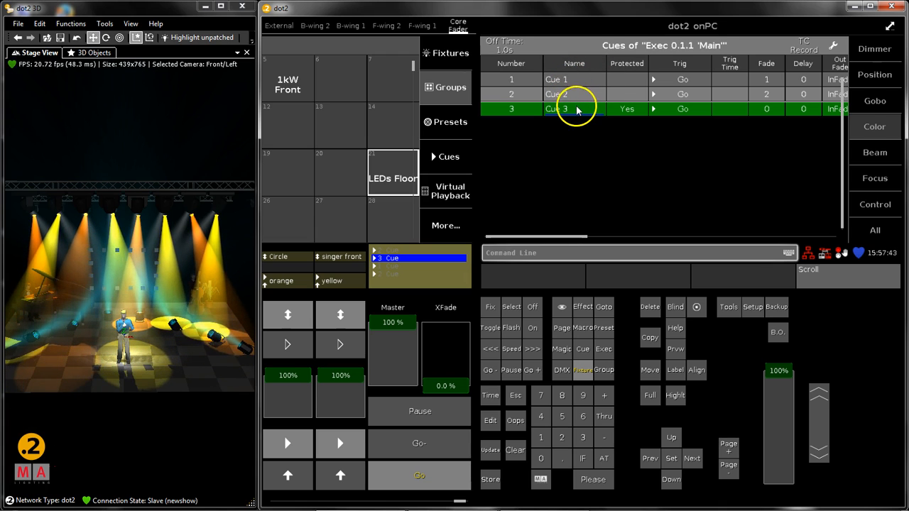
left_click(557, 109)
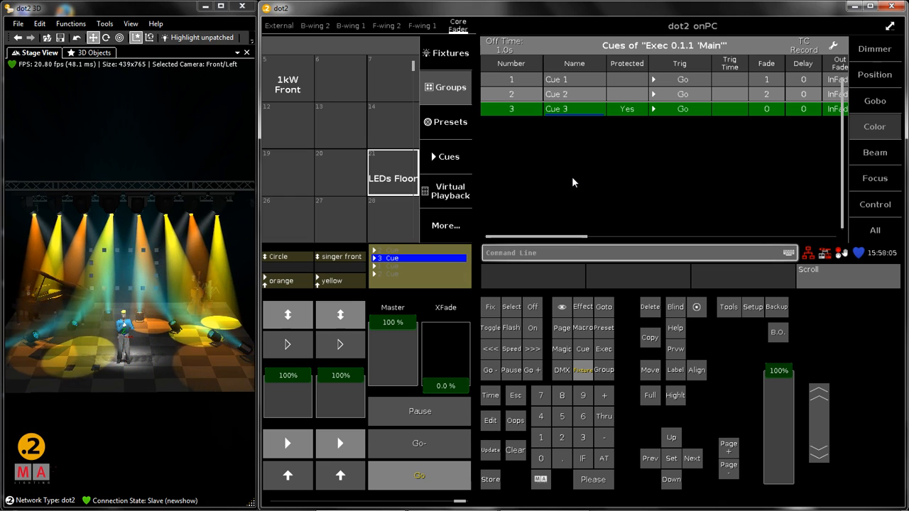
mouse_move(569, 187)
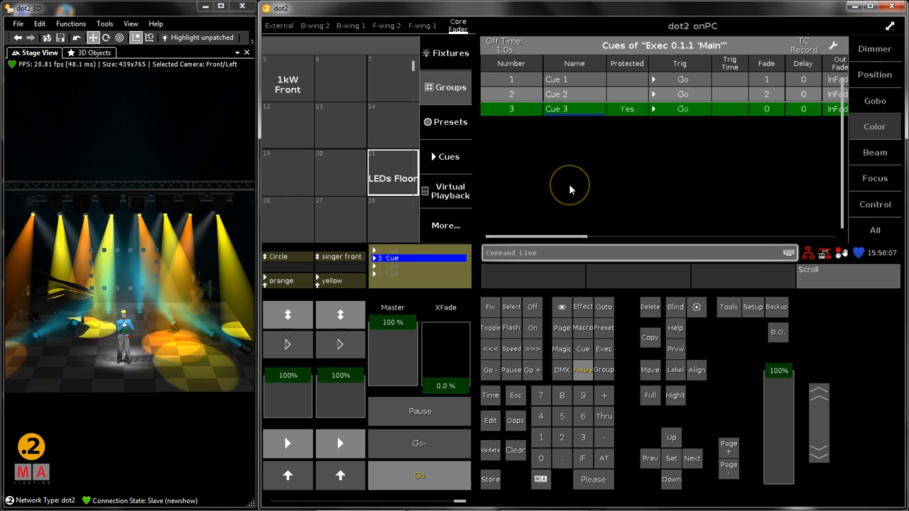